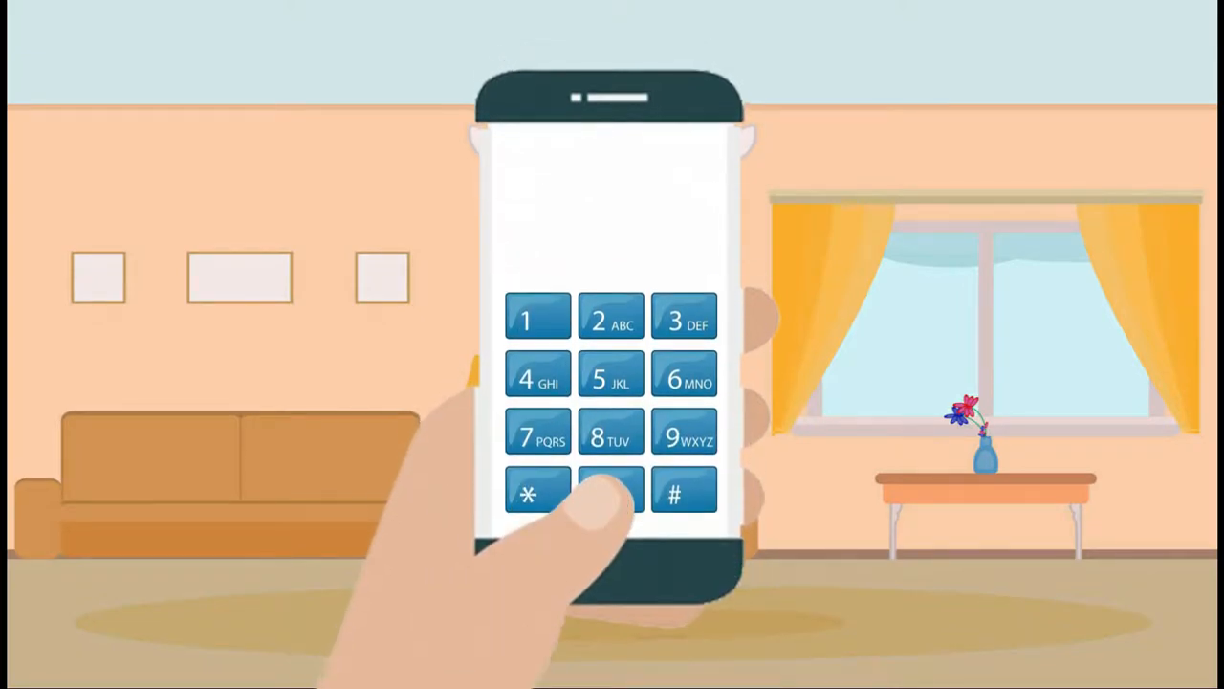
{"action": "left_click", "coordinate": [612, 316]}
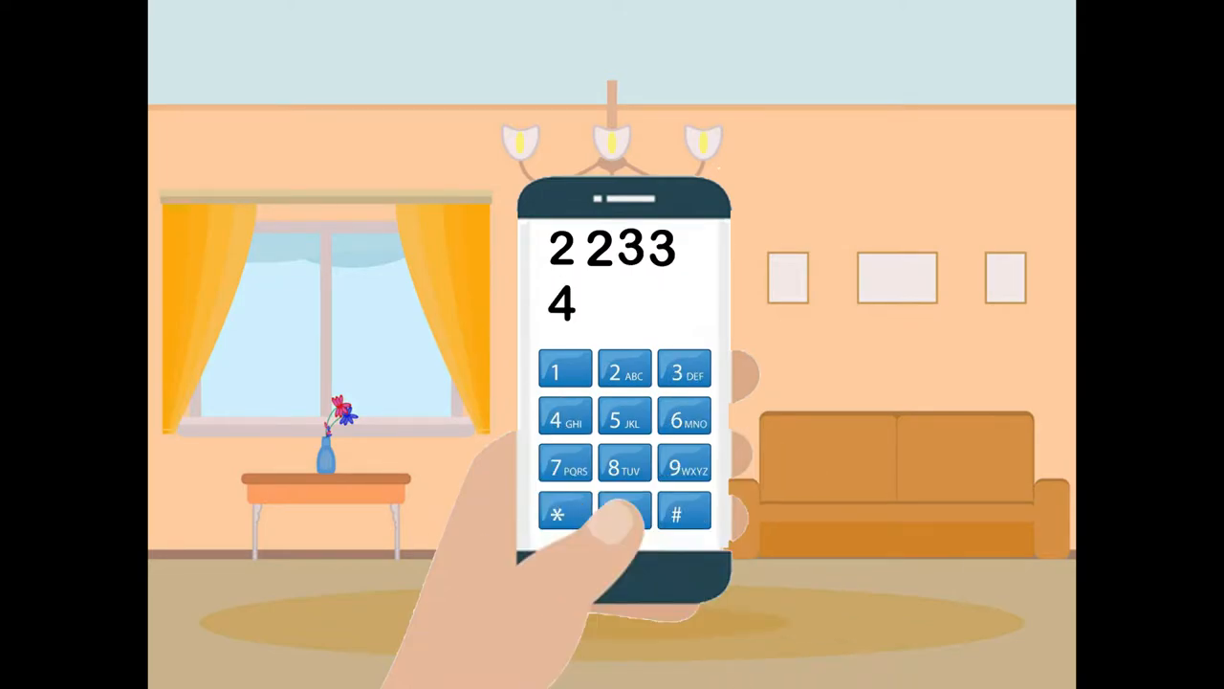
{"action": "left_click", "coordinate": [624, 417]}
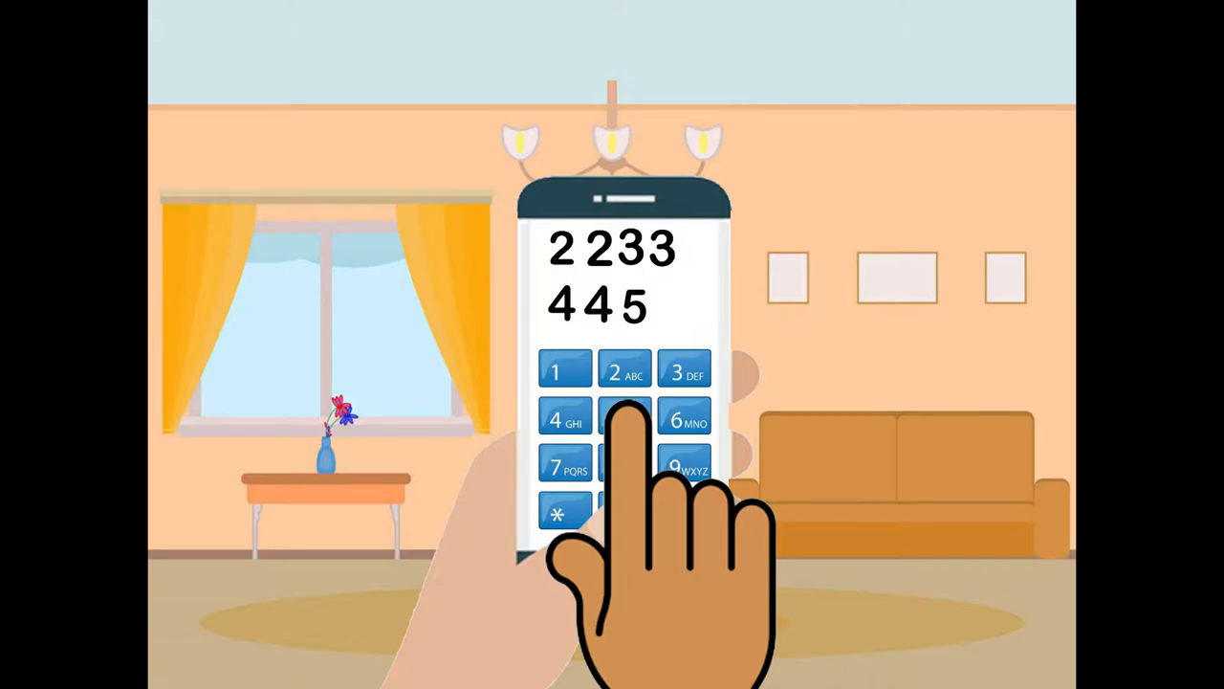